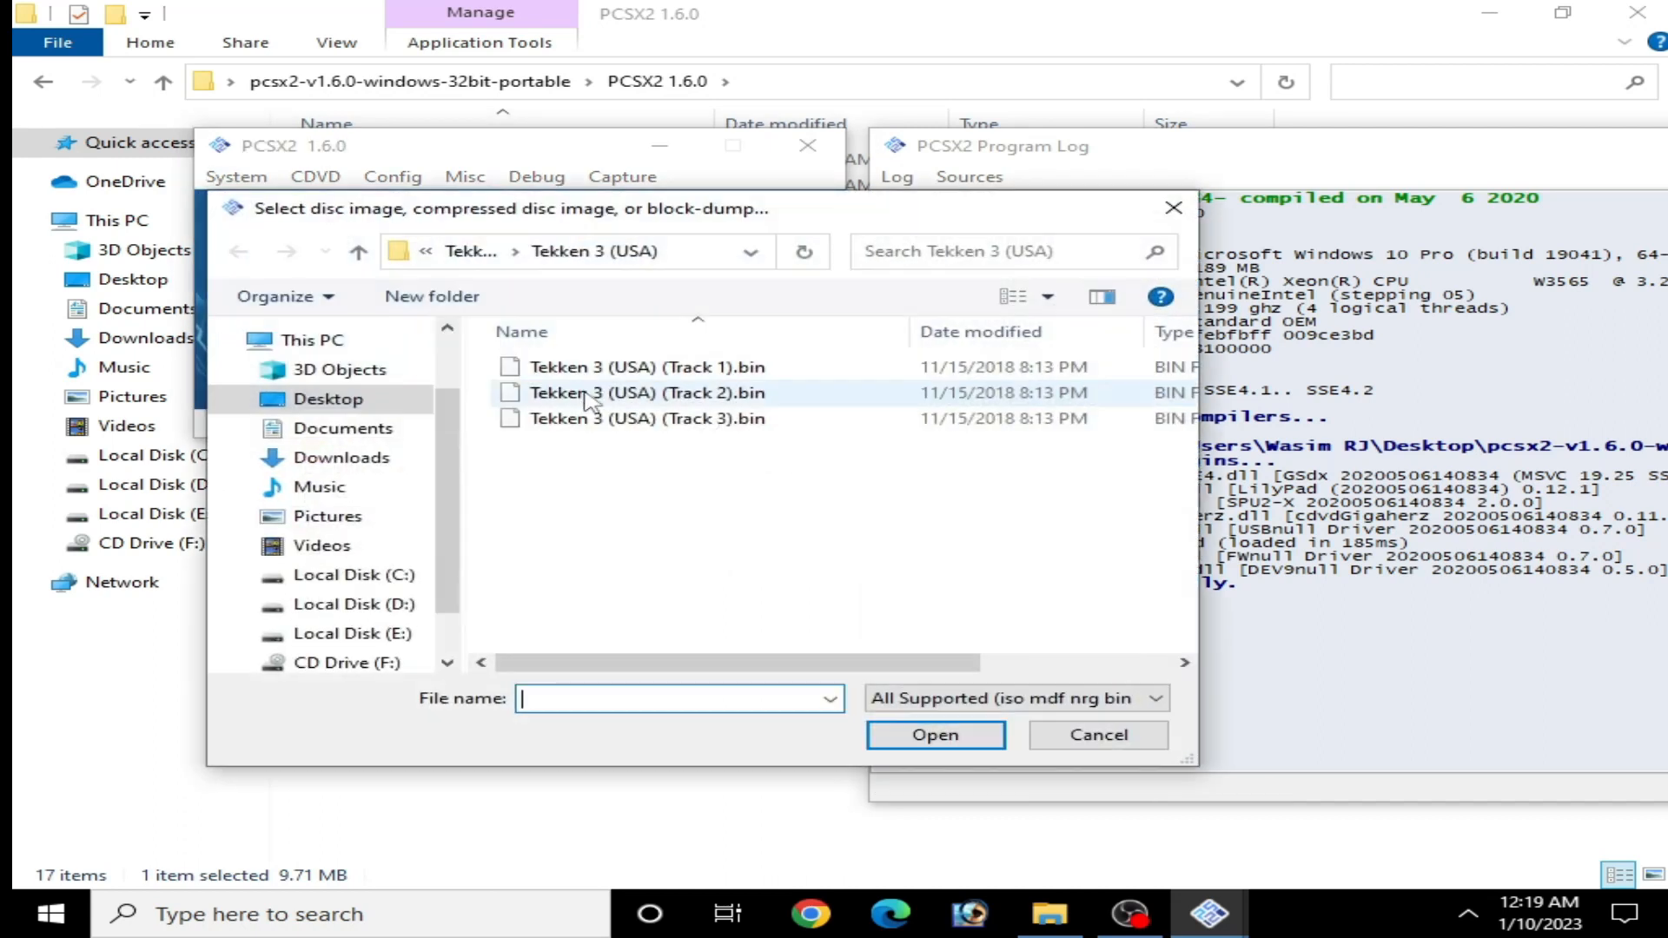
# Boot the Tekken 3 (USA) .bin disc image, producing the 'Failed to create a 2.0 context' error.
pyautogui.click(935, 735)
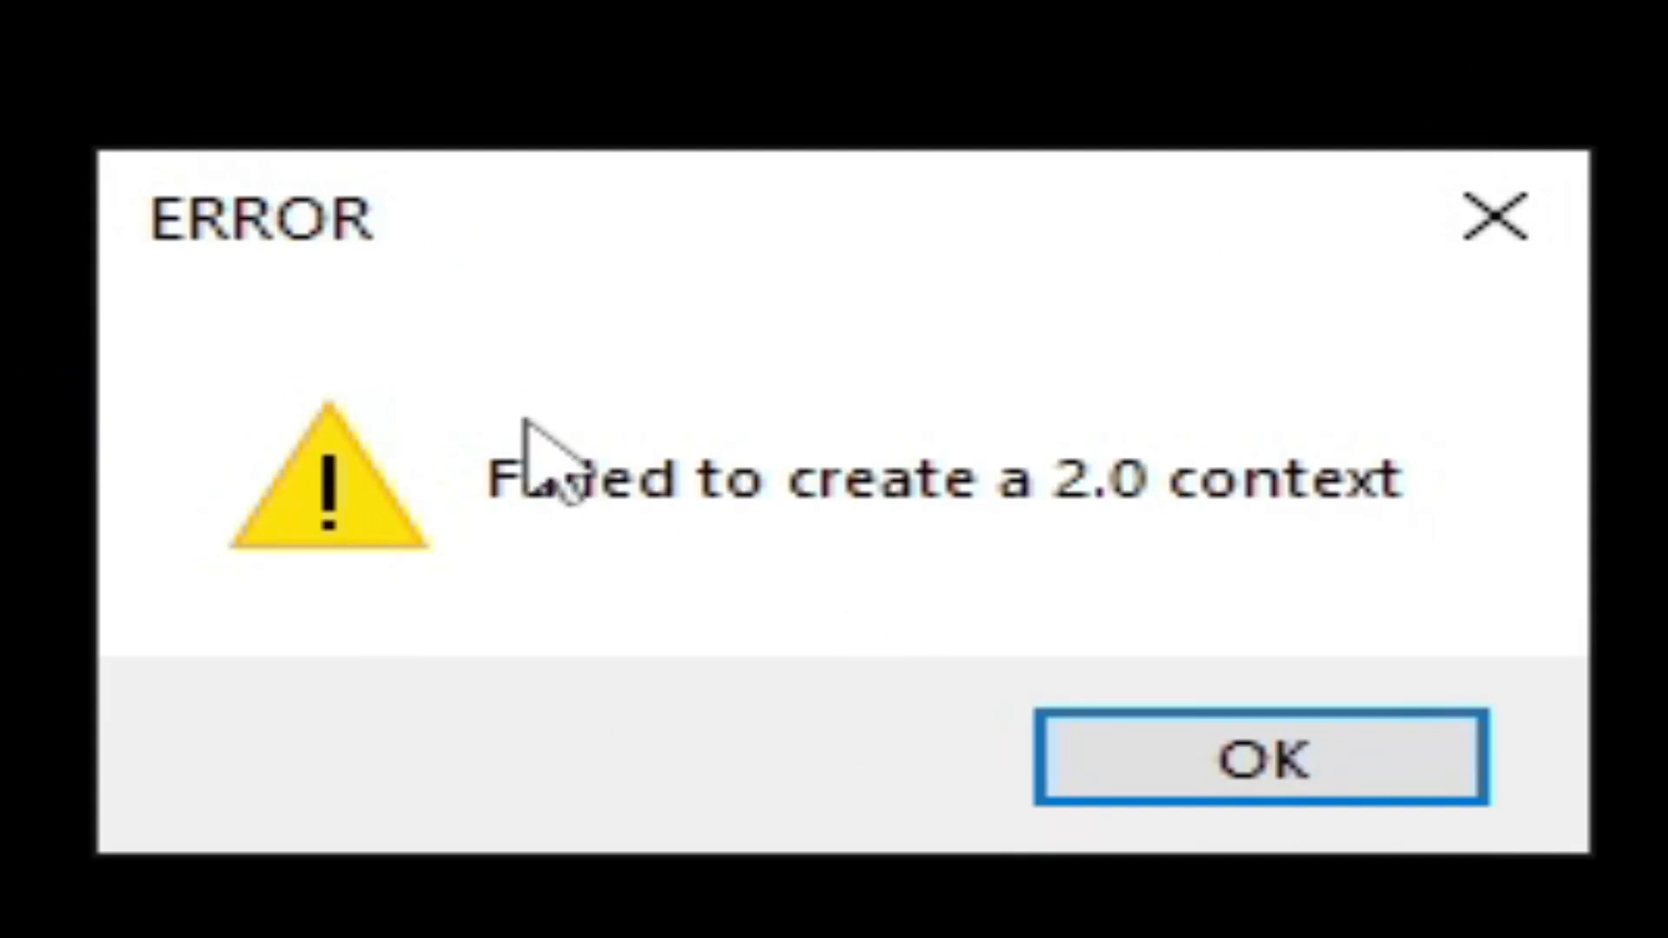
pyautogui.moveTo(979, 245)
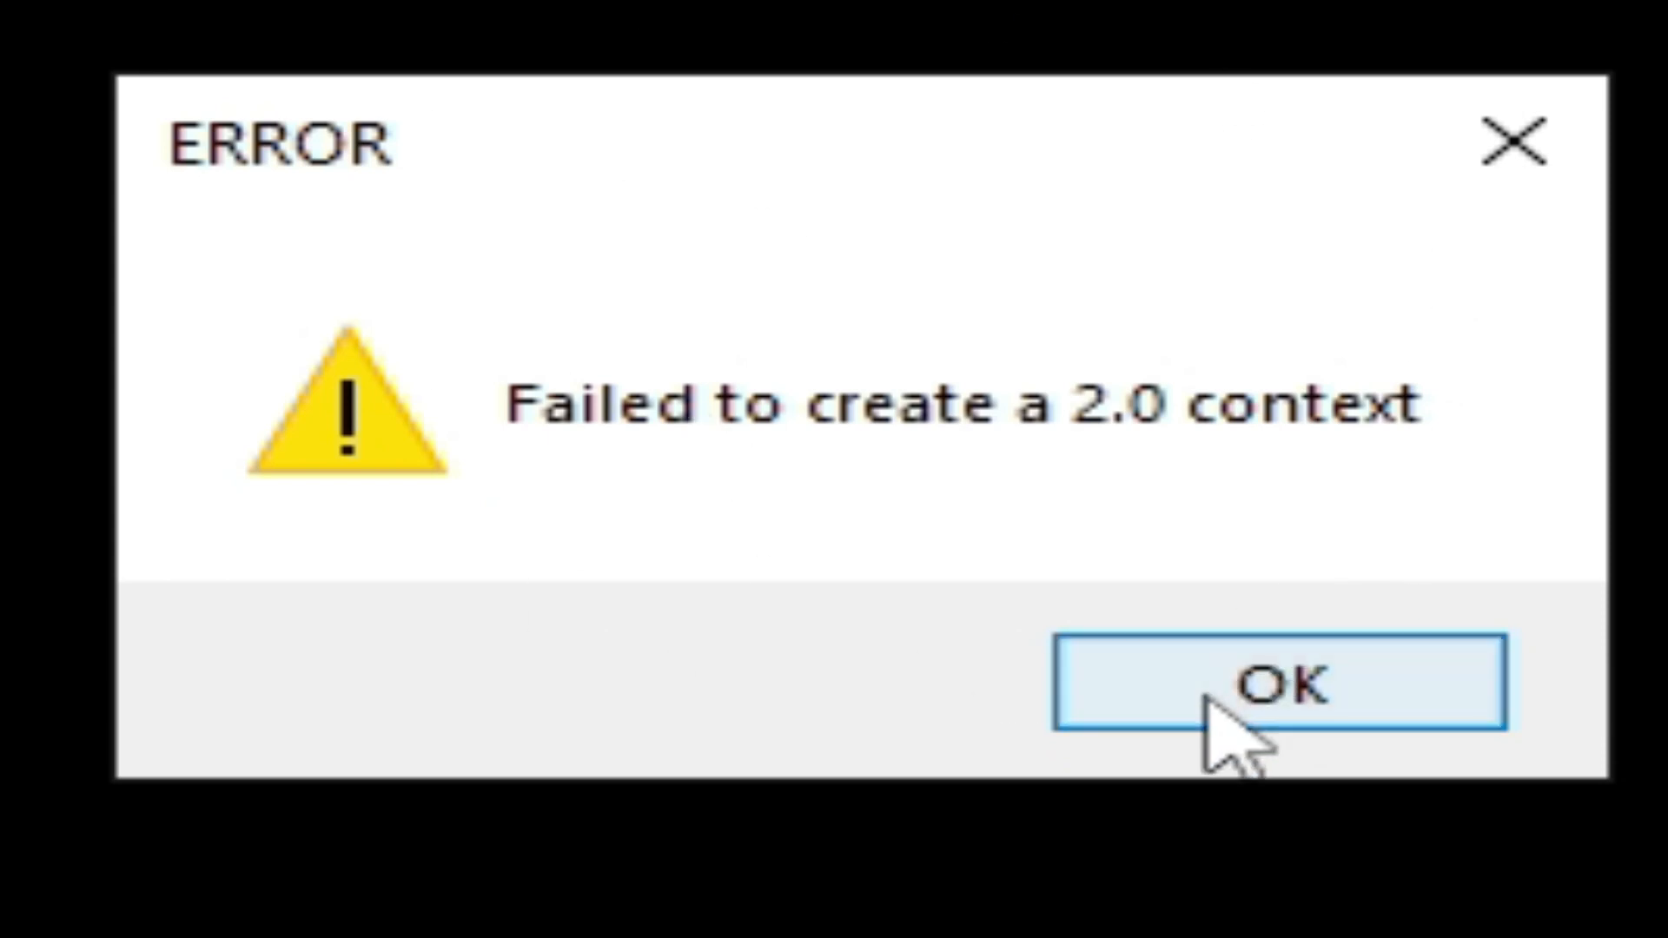
pyautogui.moveTo(793, 117)
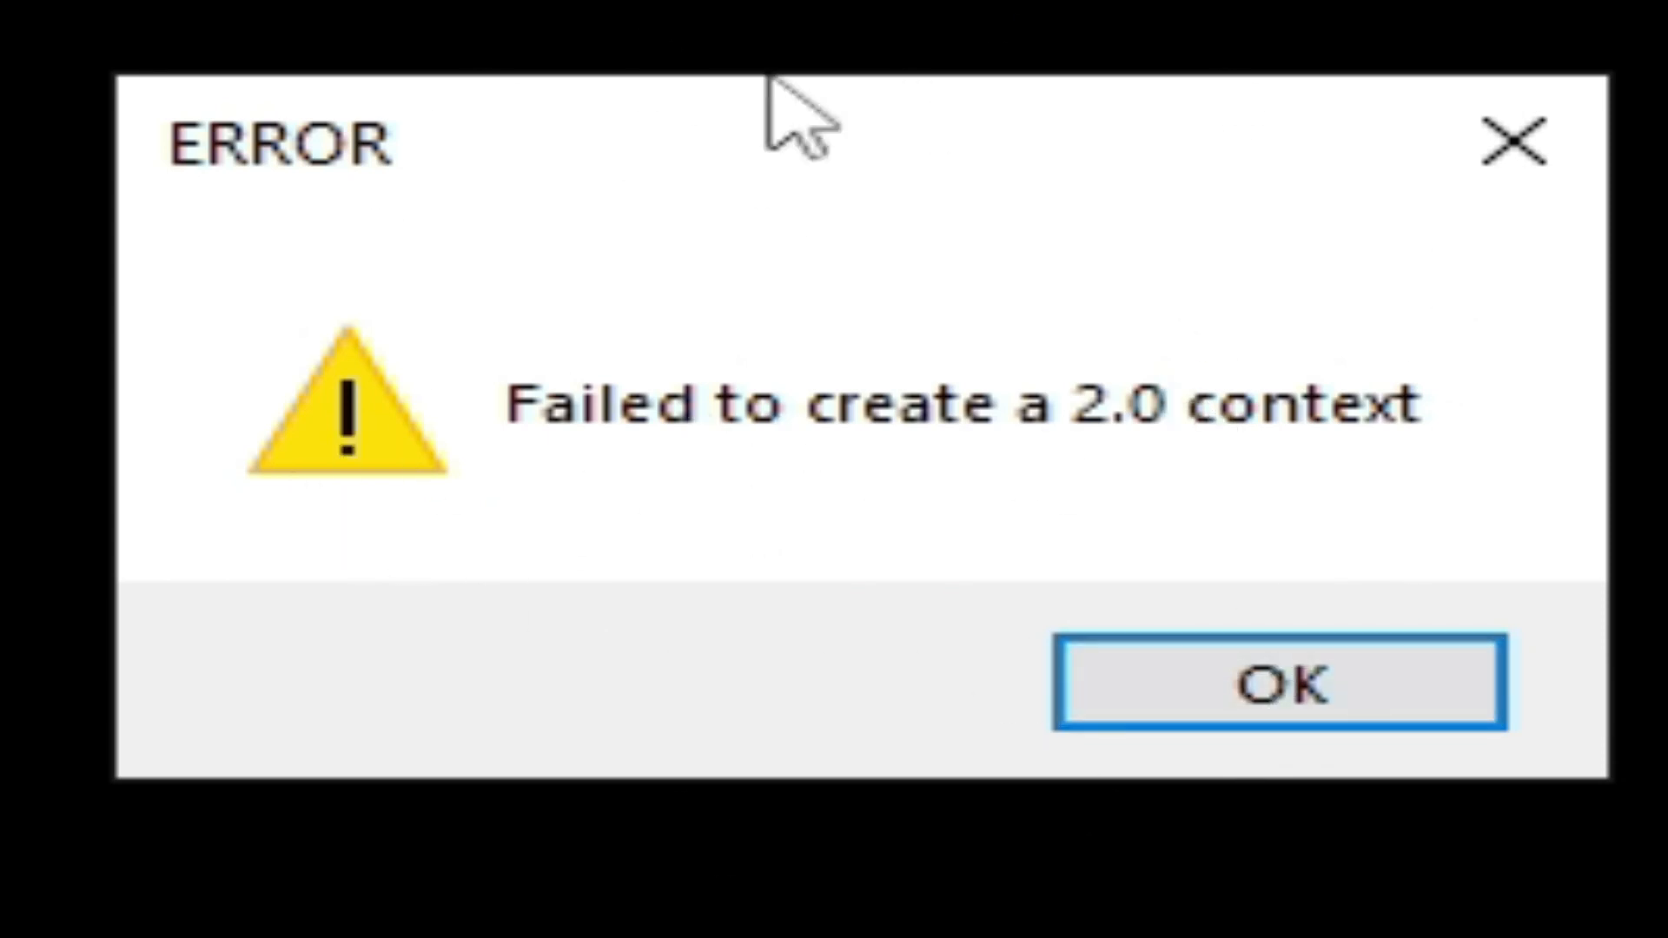
pyautogui.moveTo(1239, 697)
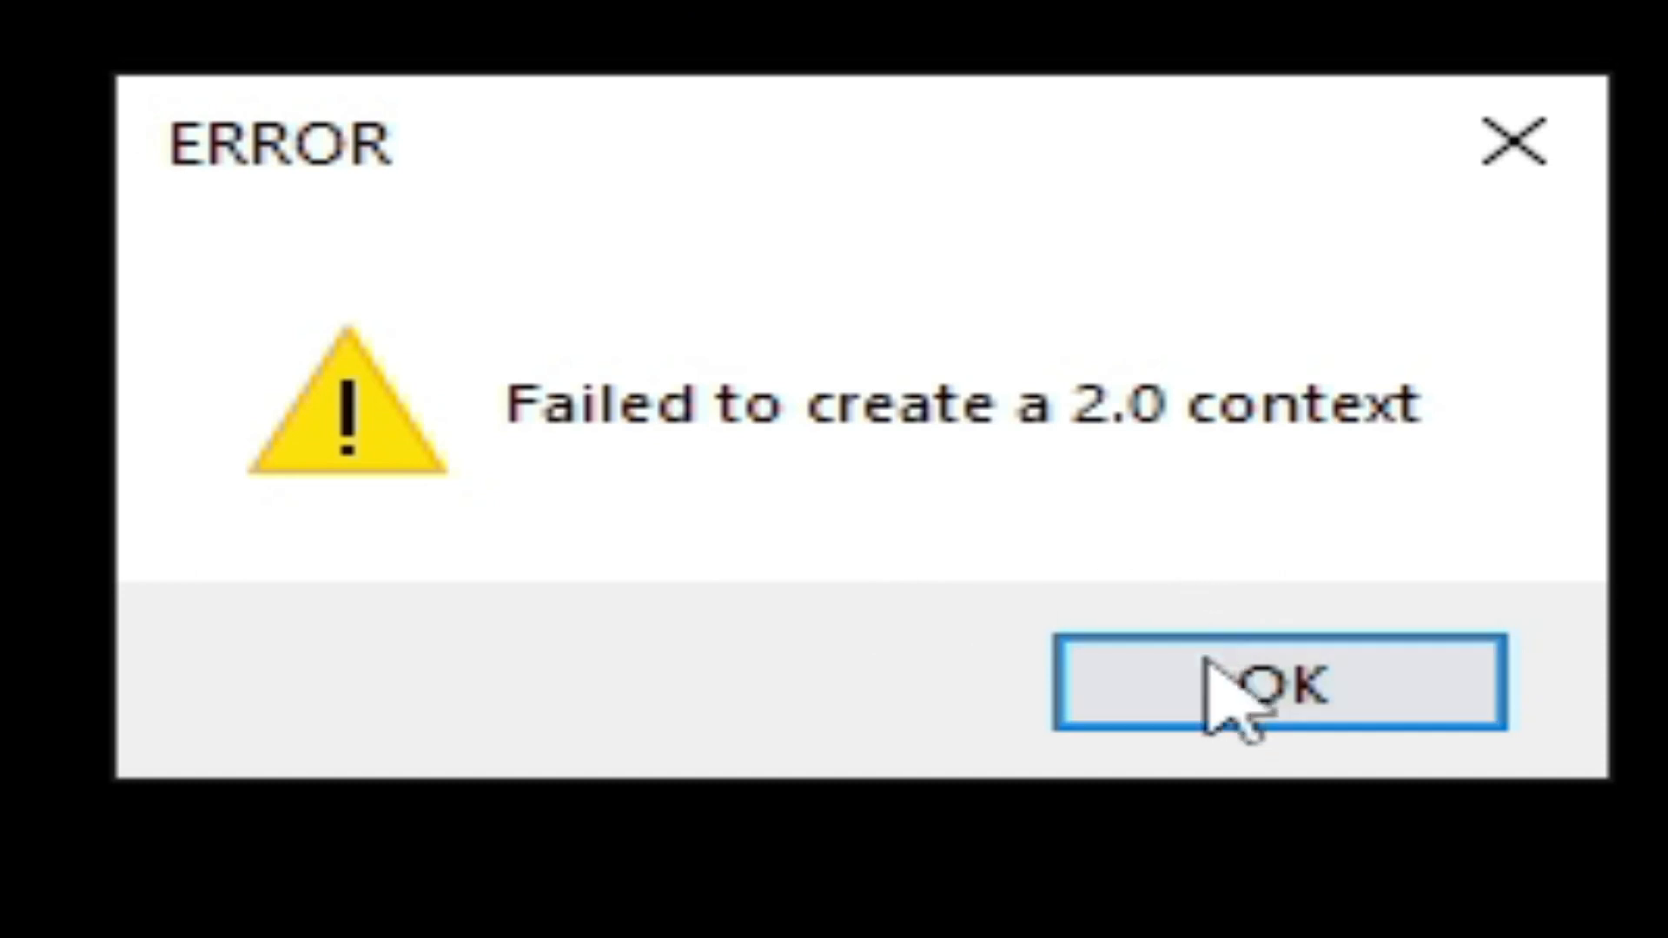
# Dismiss the error and launch pcsx2.exe from the pcsx2-v1.5.0 portable folder.
pyautogui.click(1277, 684)
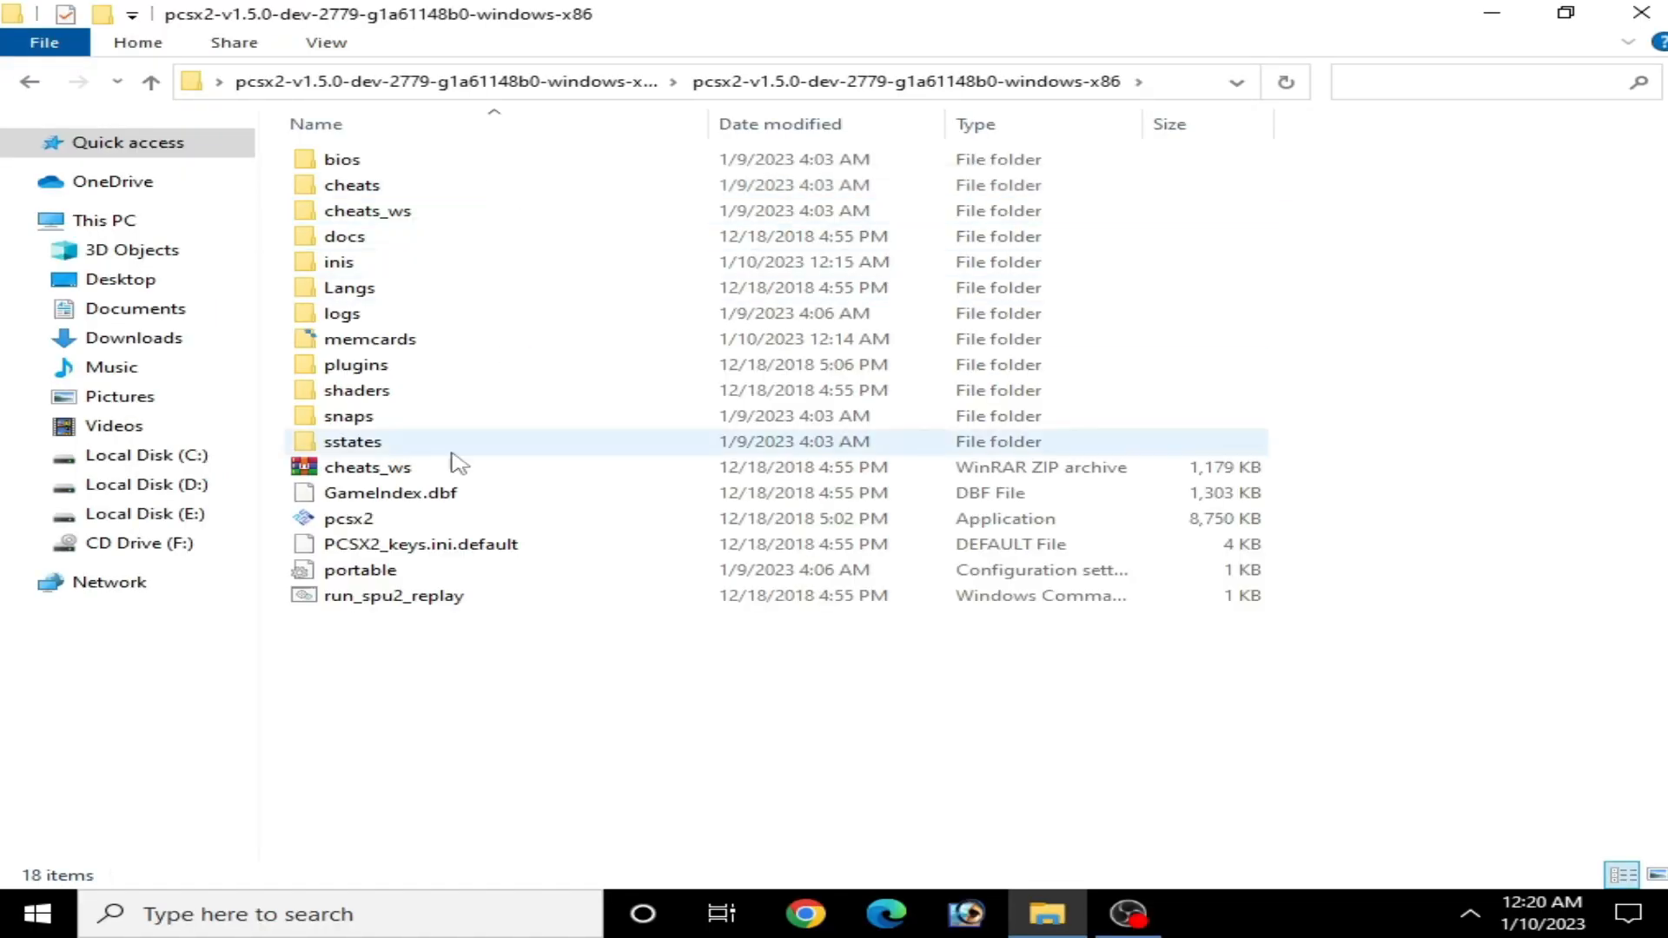
pyautogui.doubleClick(350, 518)
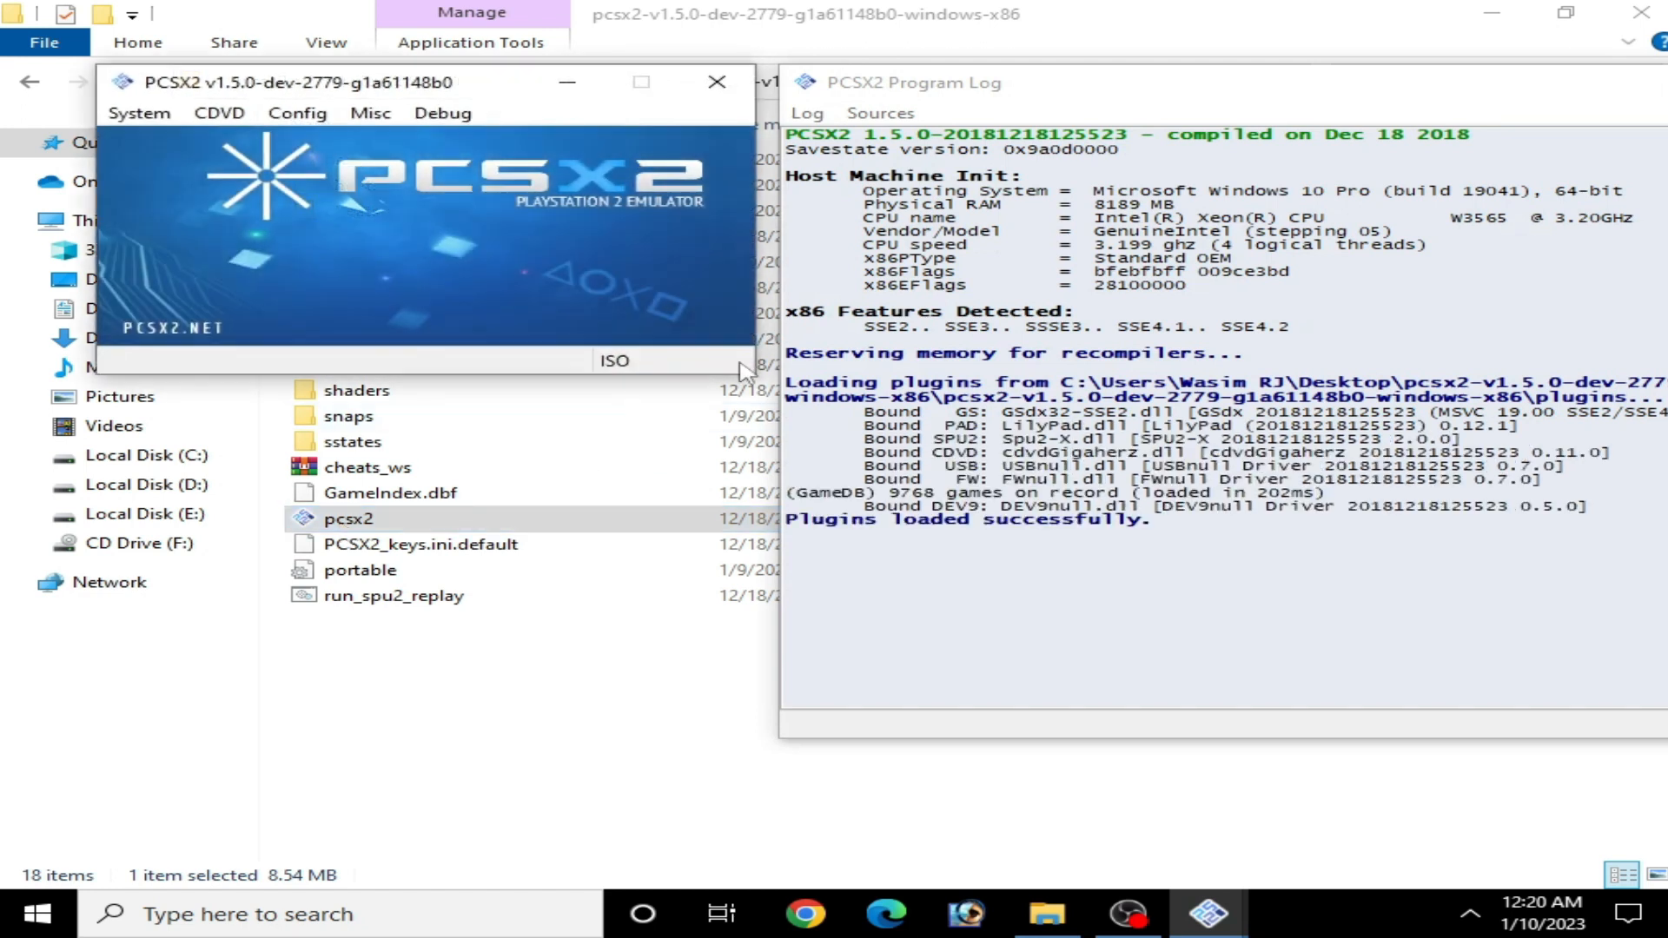
pyautogui.click(297, 113)
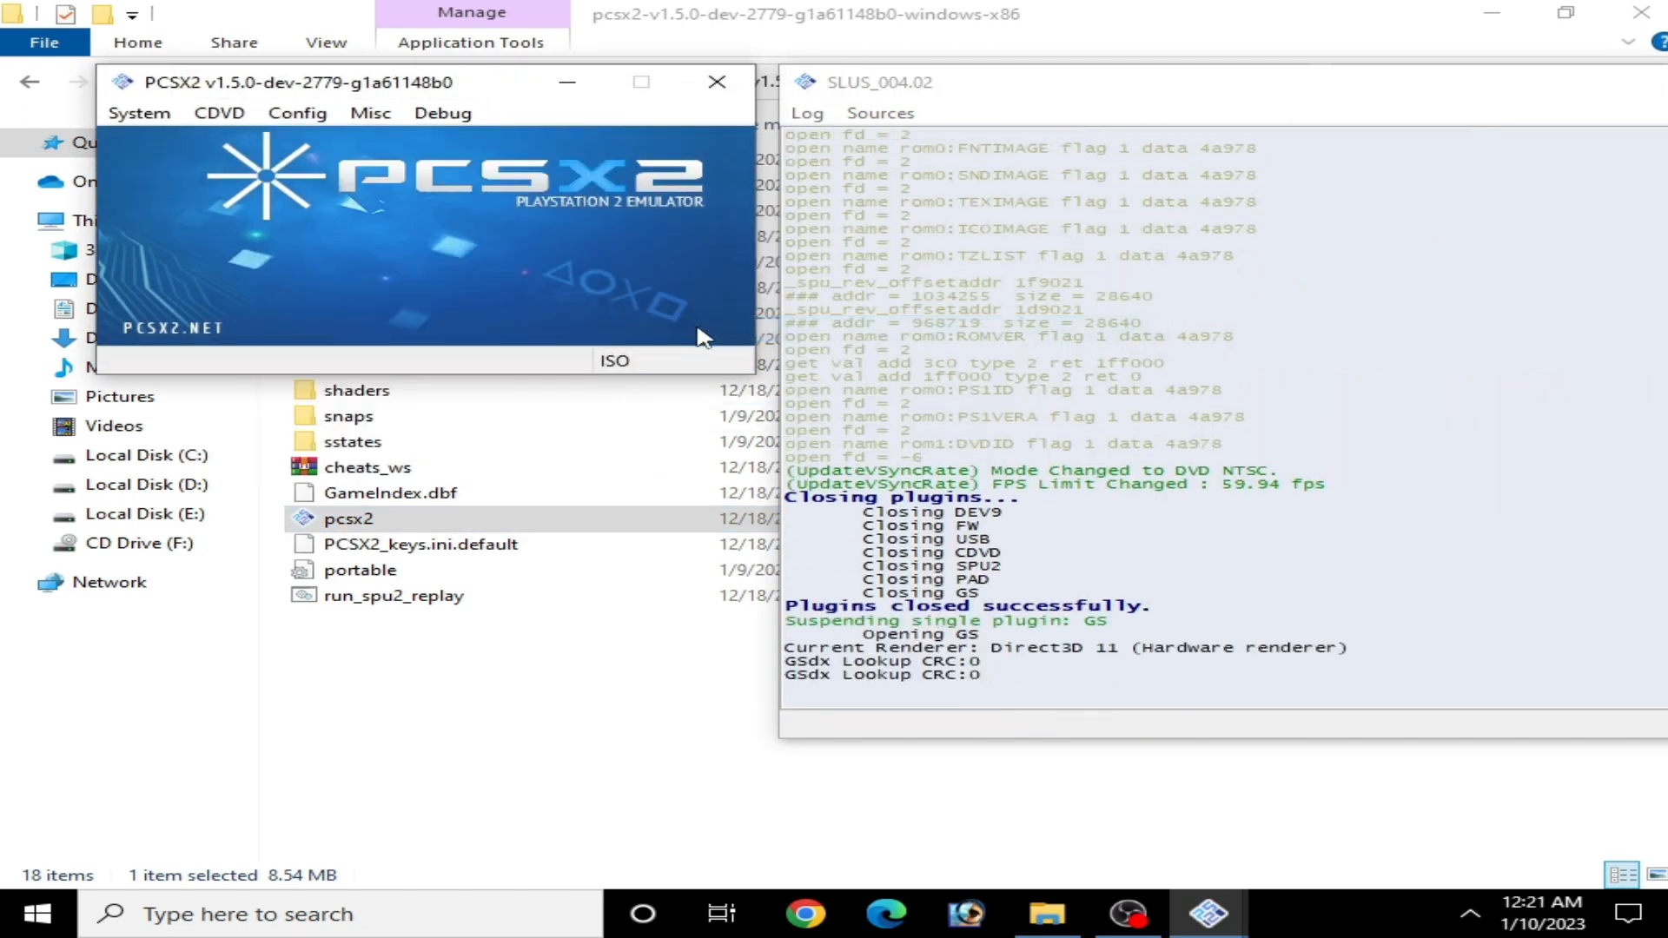
# Choose Direct3D 9 (Software) as the GSdx renderer, keeping Default Hardware Device as adapter.
pyautogui.click(297, 113)
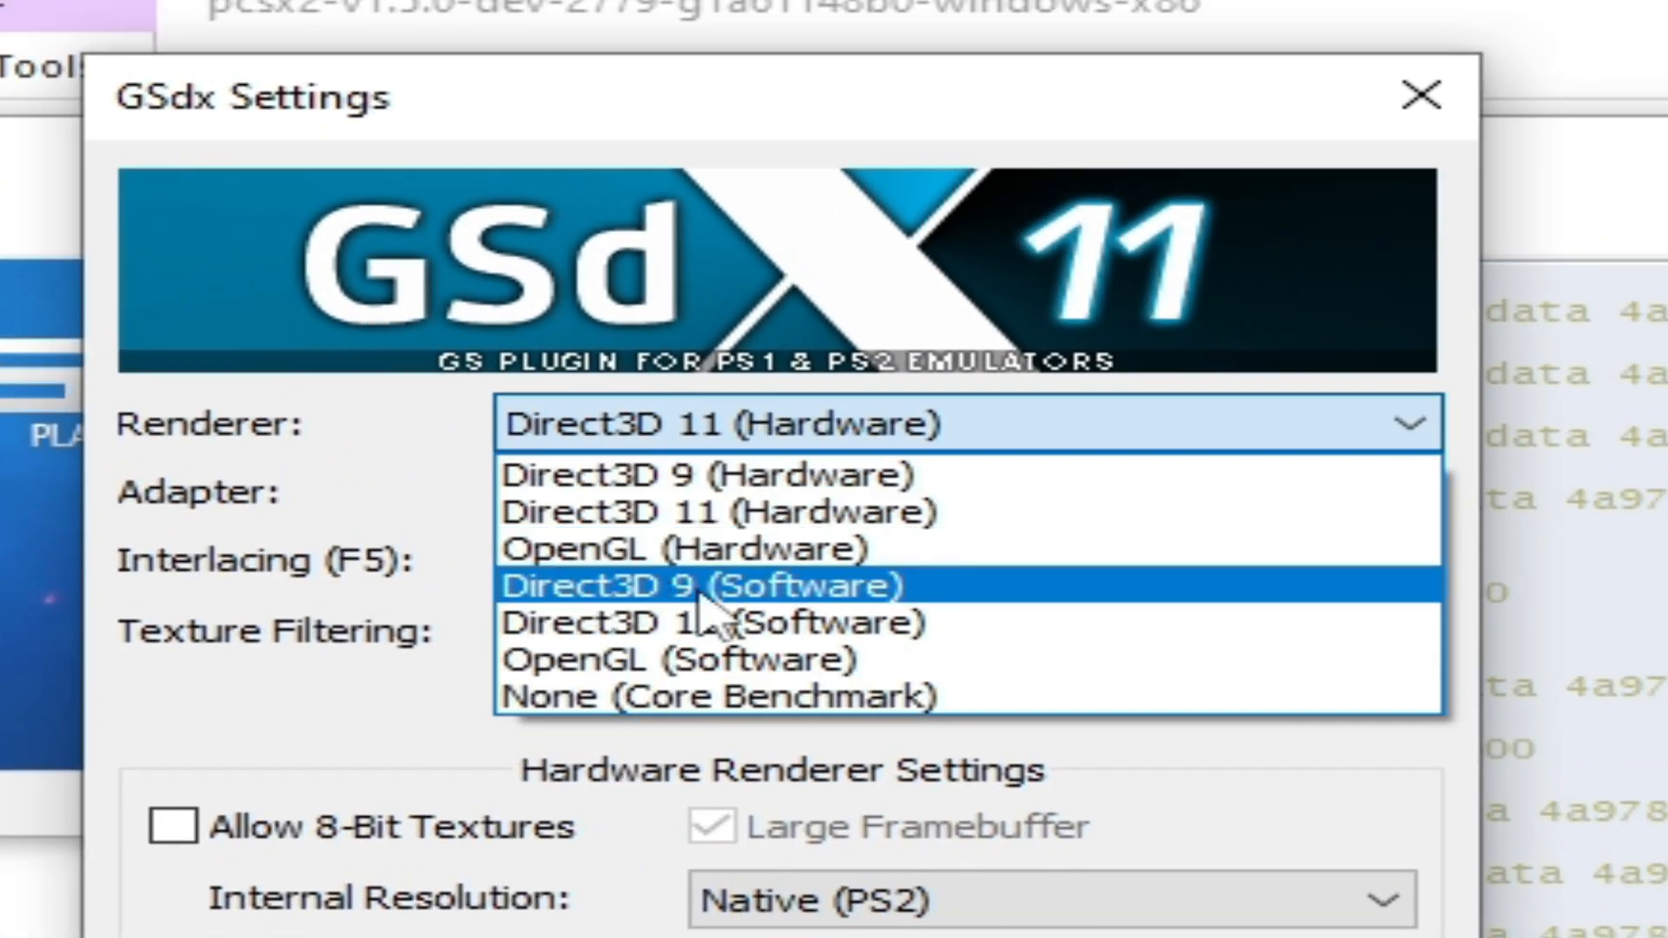
pyautogui.click(699, 586)
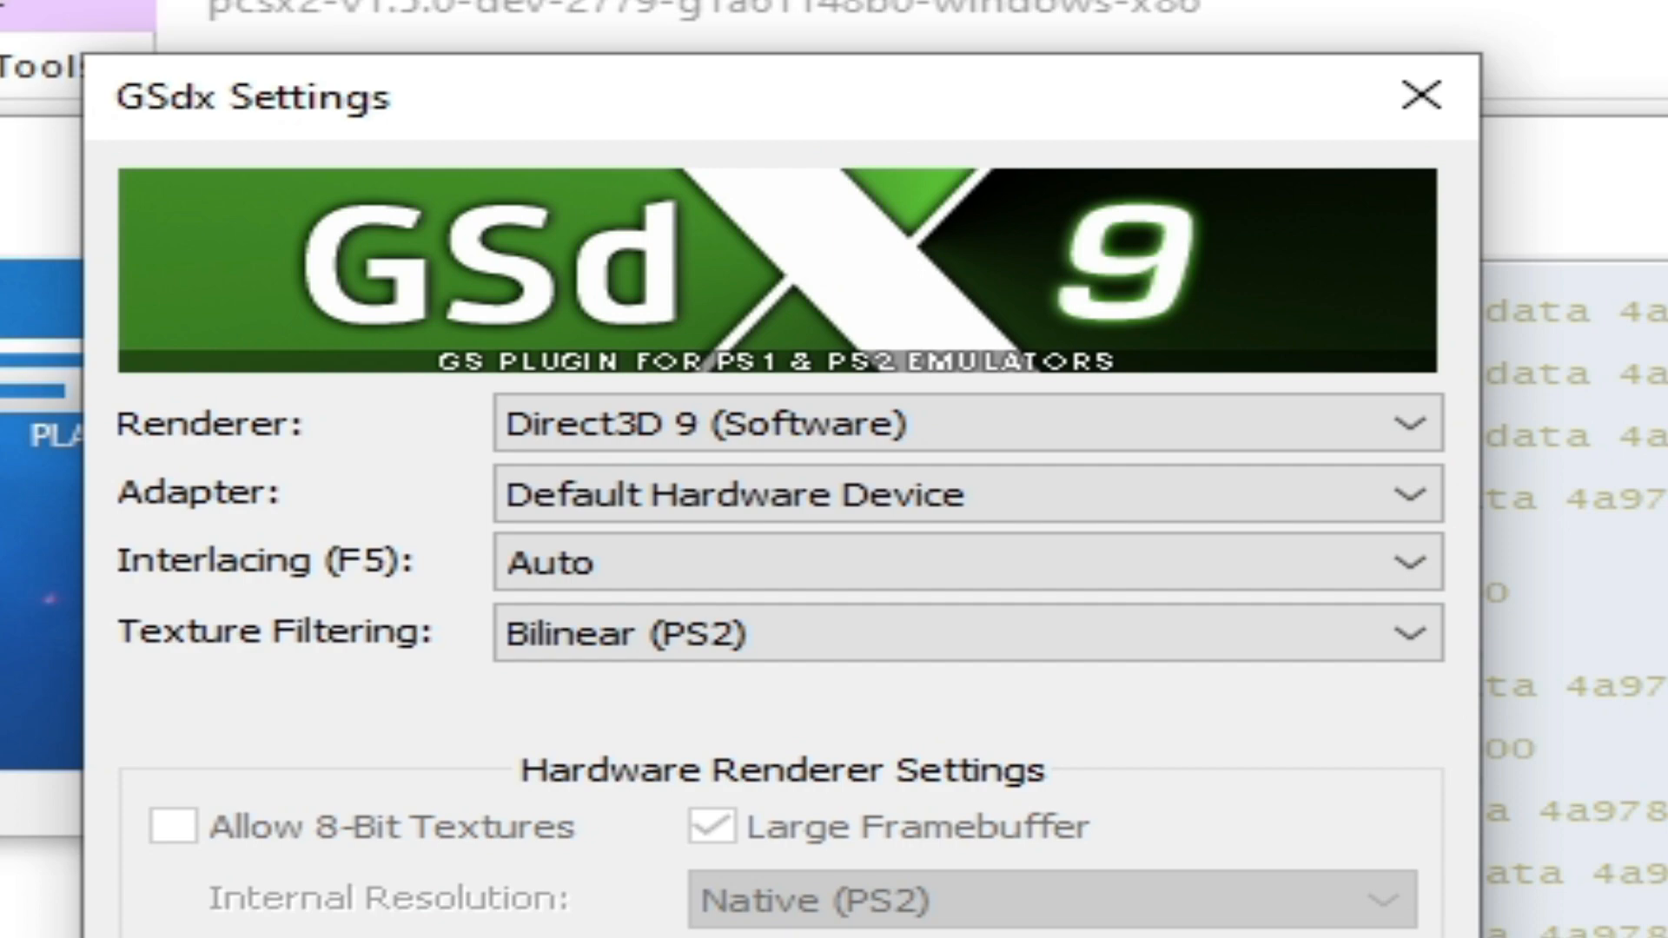
pyautogui.click(1109, 226)
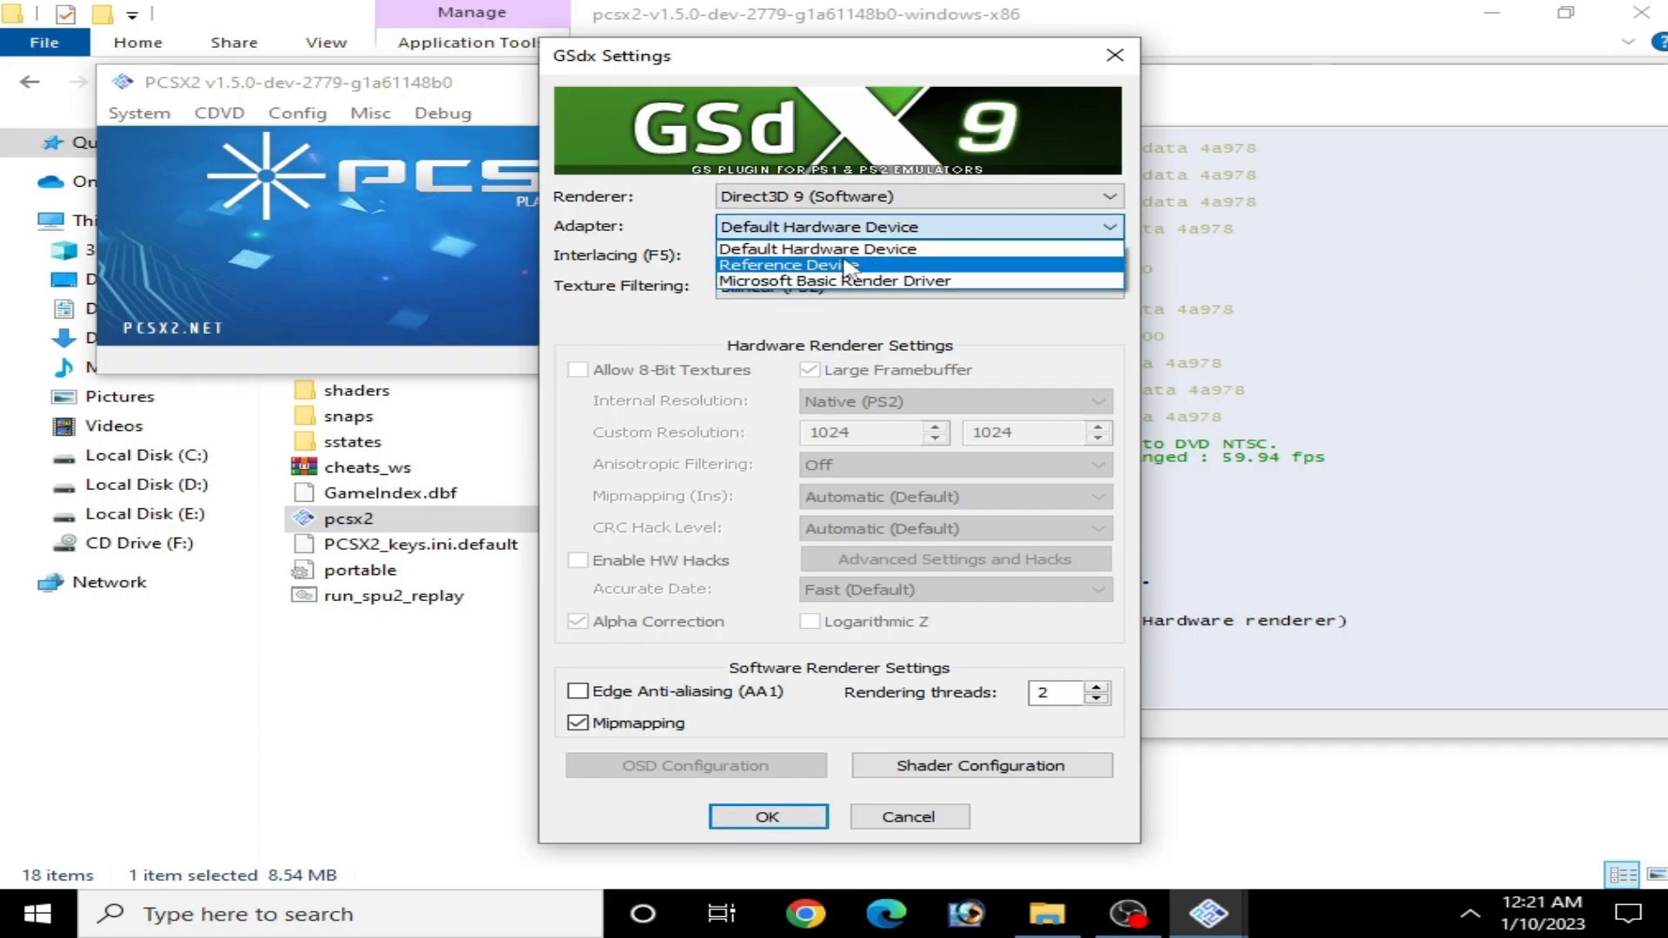
pyautogui.moveTo(817, 249)
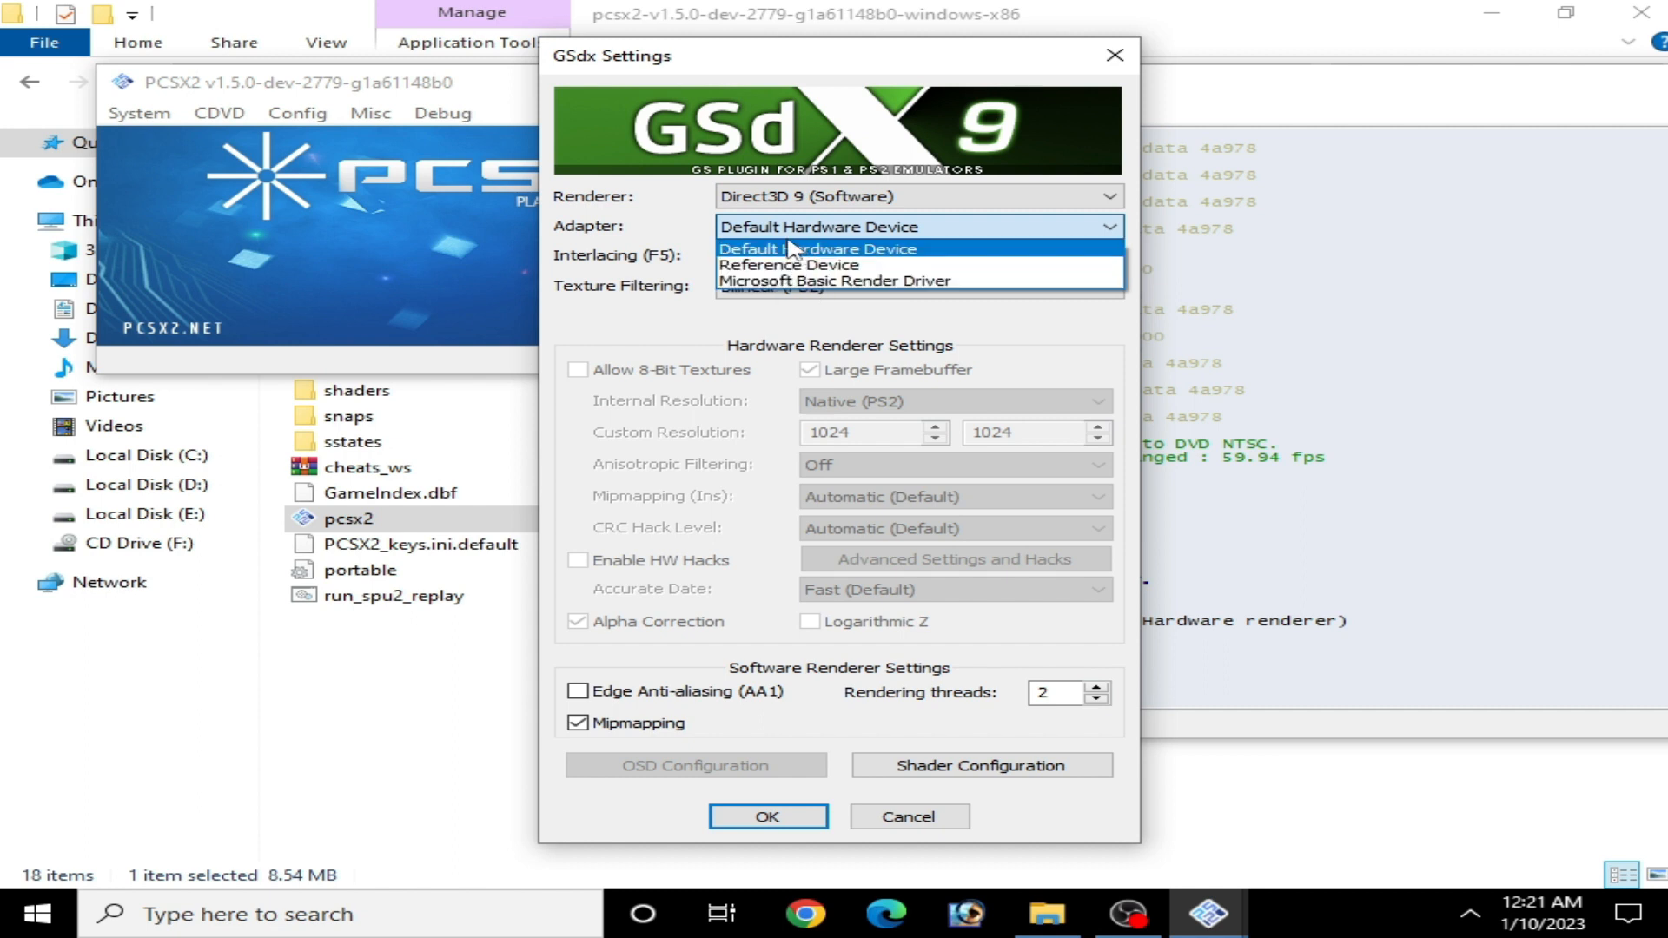
pyautogui.click(816, 249)
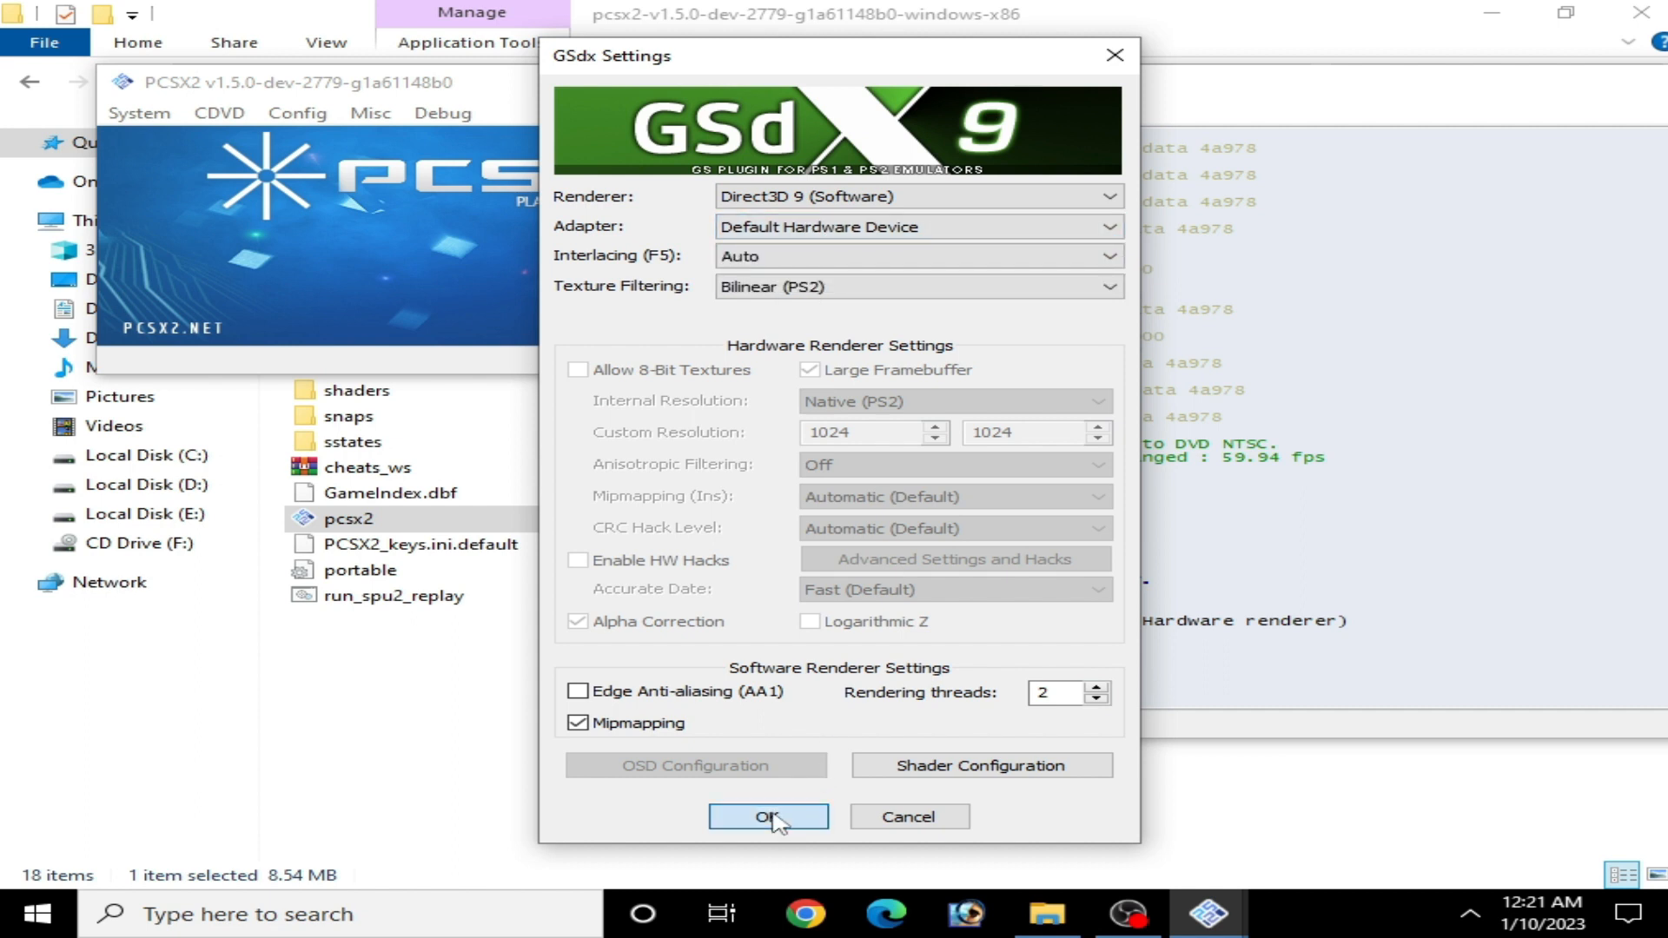
# Confirm the renderer settings, exit via System > Exit, and relaunch pcsx2.exe for disc selection.
pyautogui.click(768, 817)
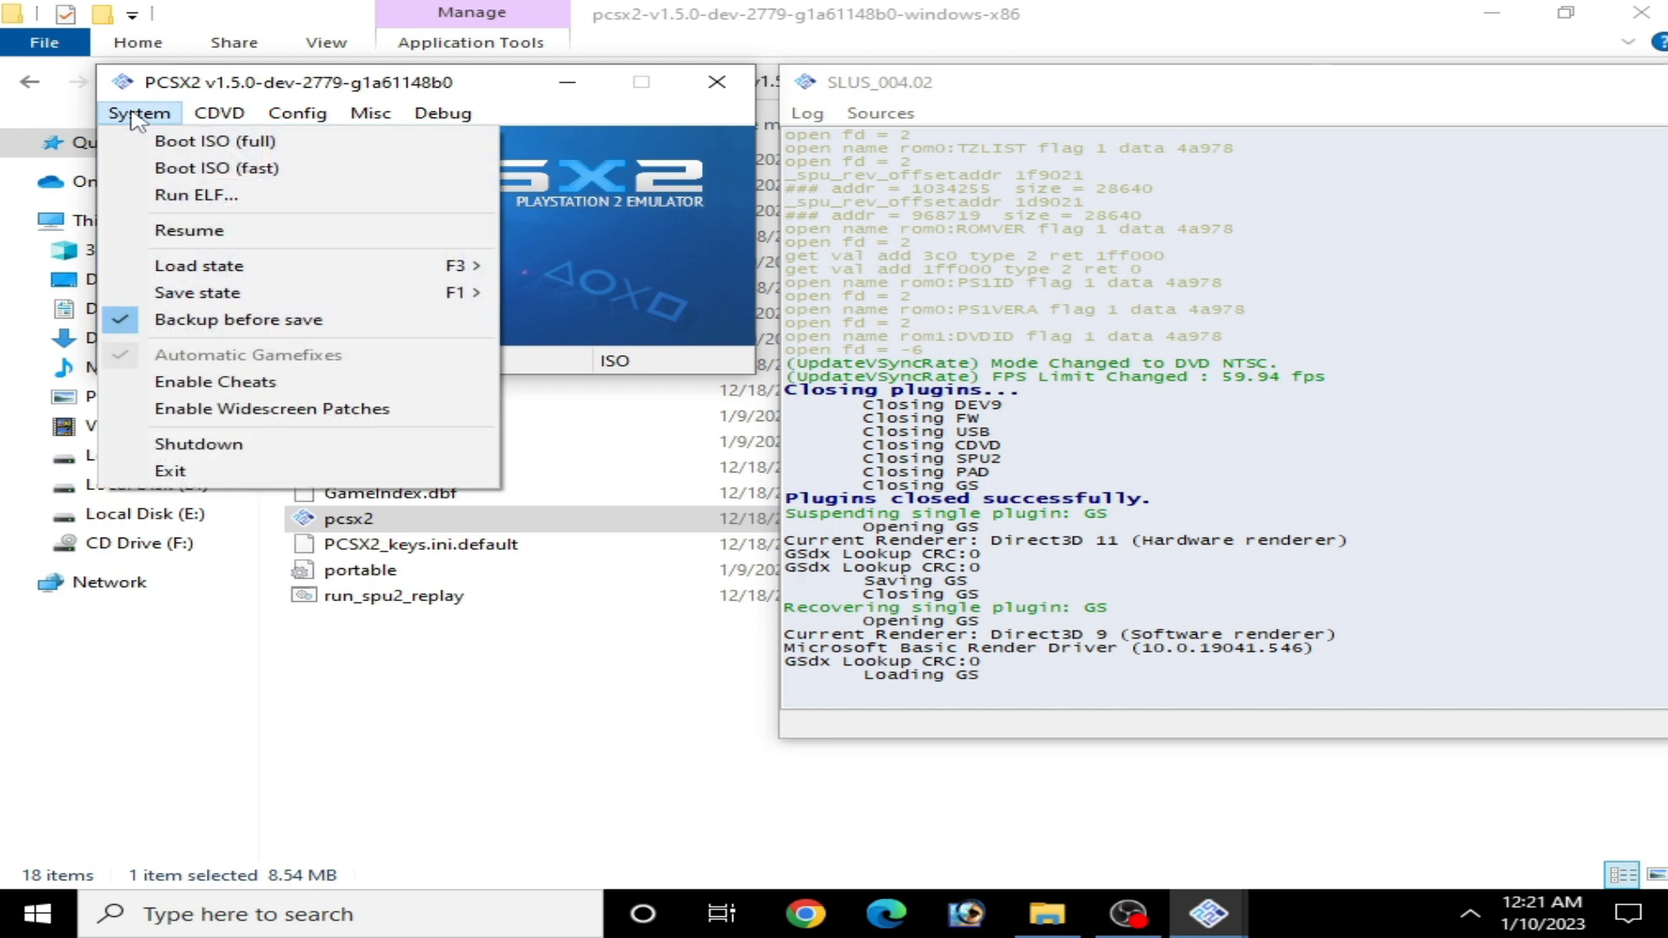
pyautogui.click(214, 141)
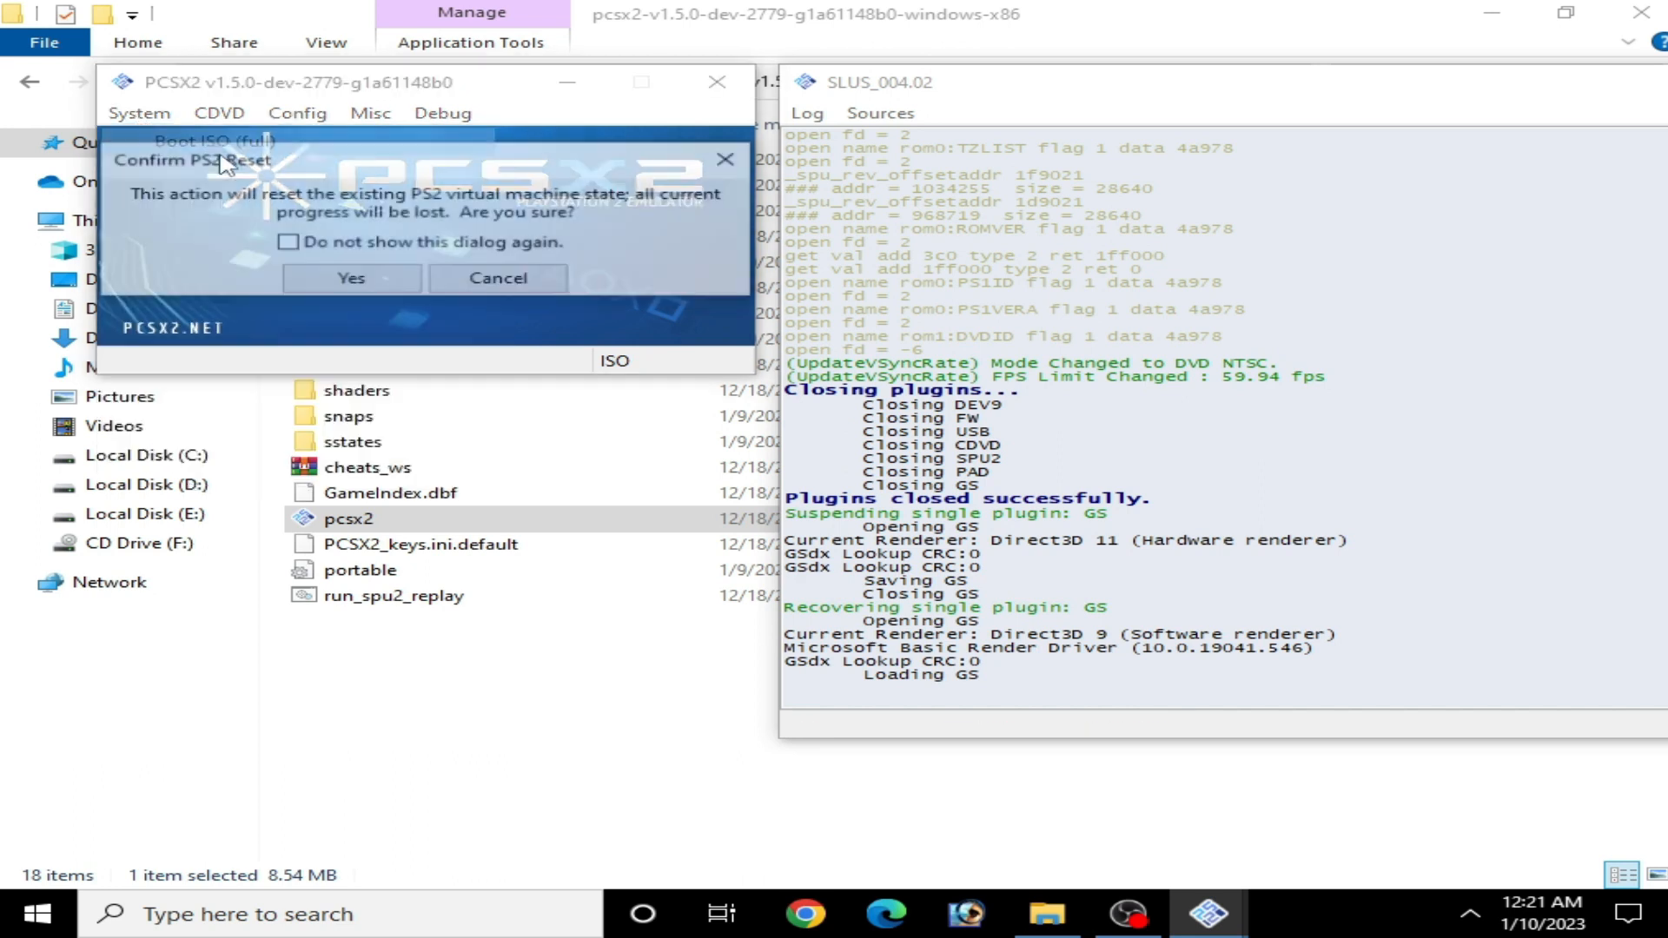
pyautogui.click(350, 278)
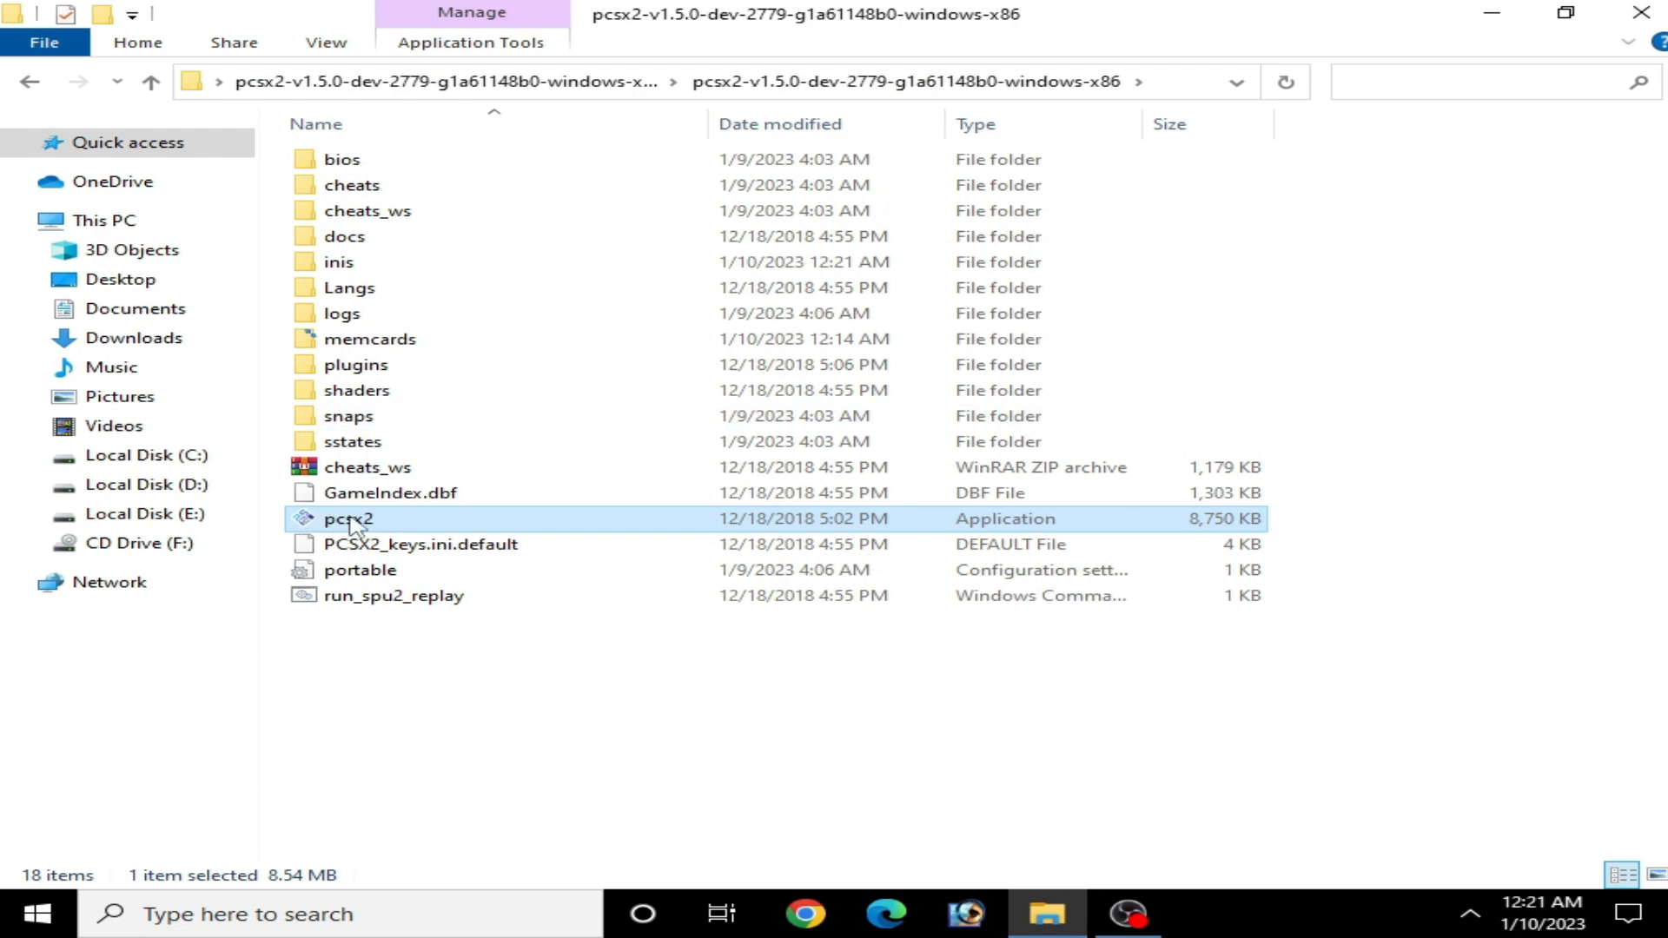
pyautogui.doubleClick(350, 518)
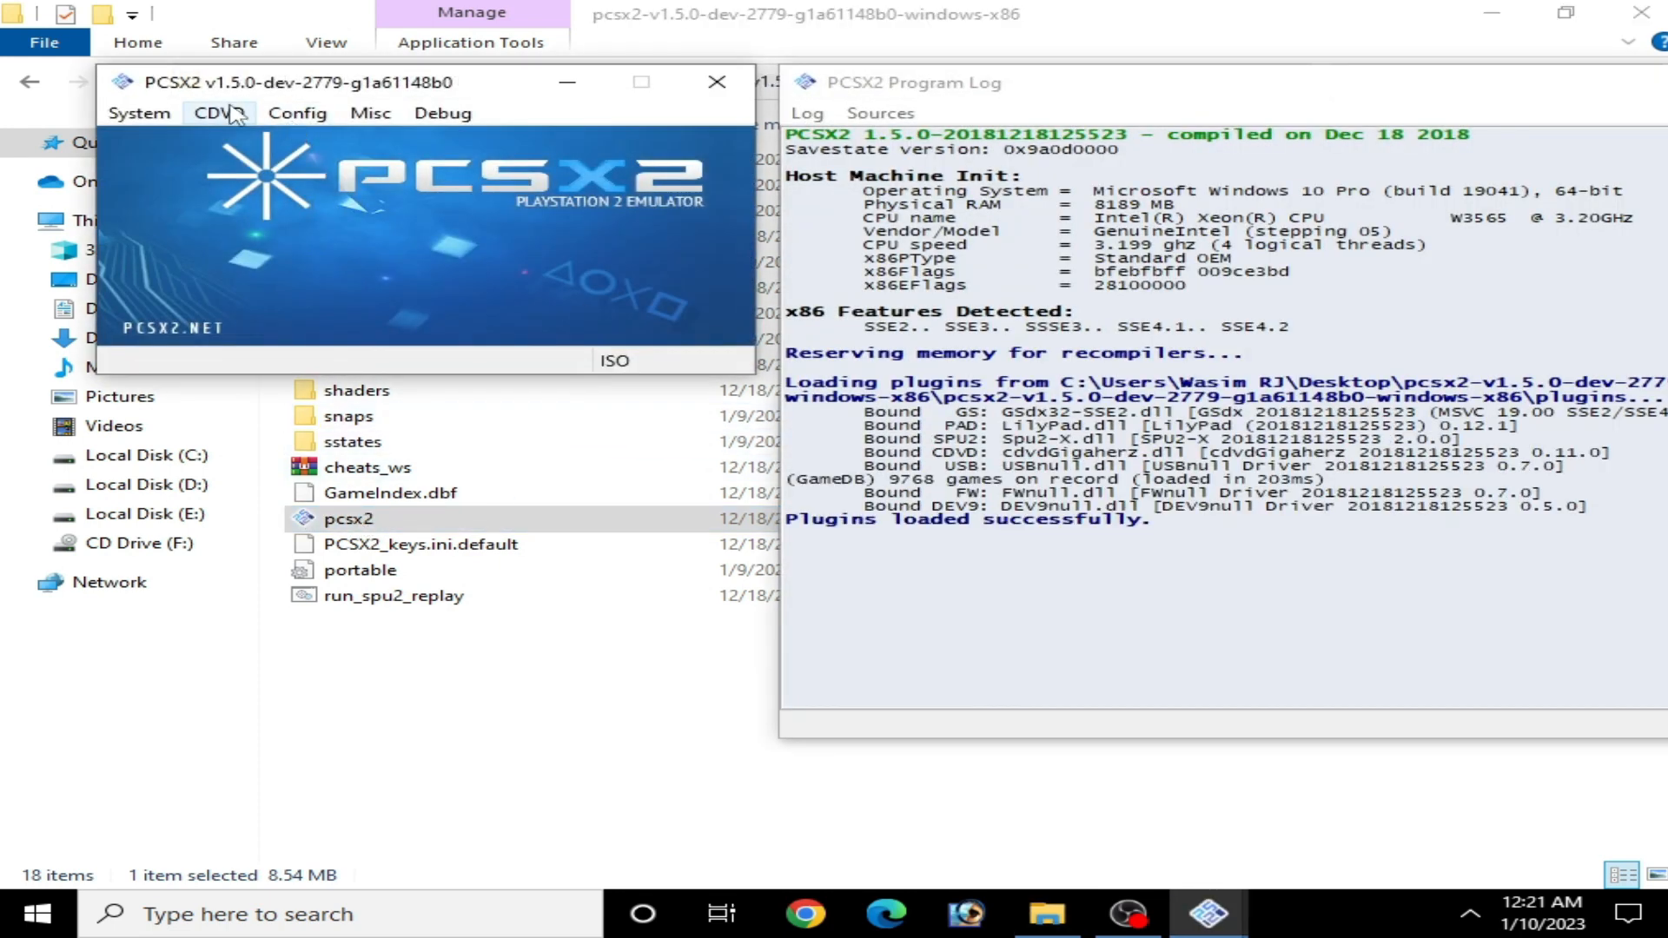
pyautogui.click(219, 113)
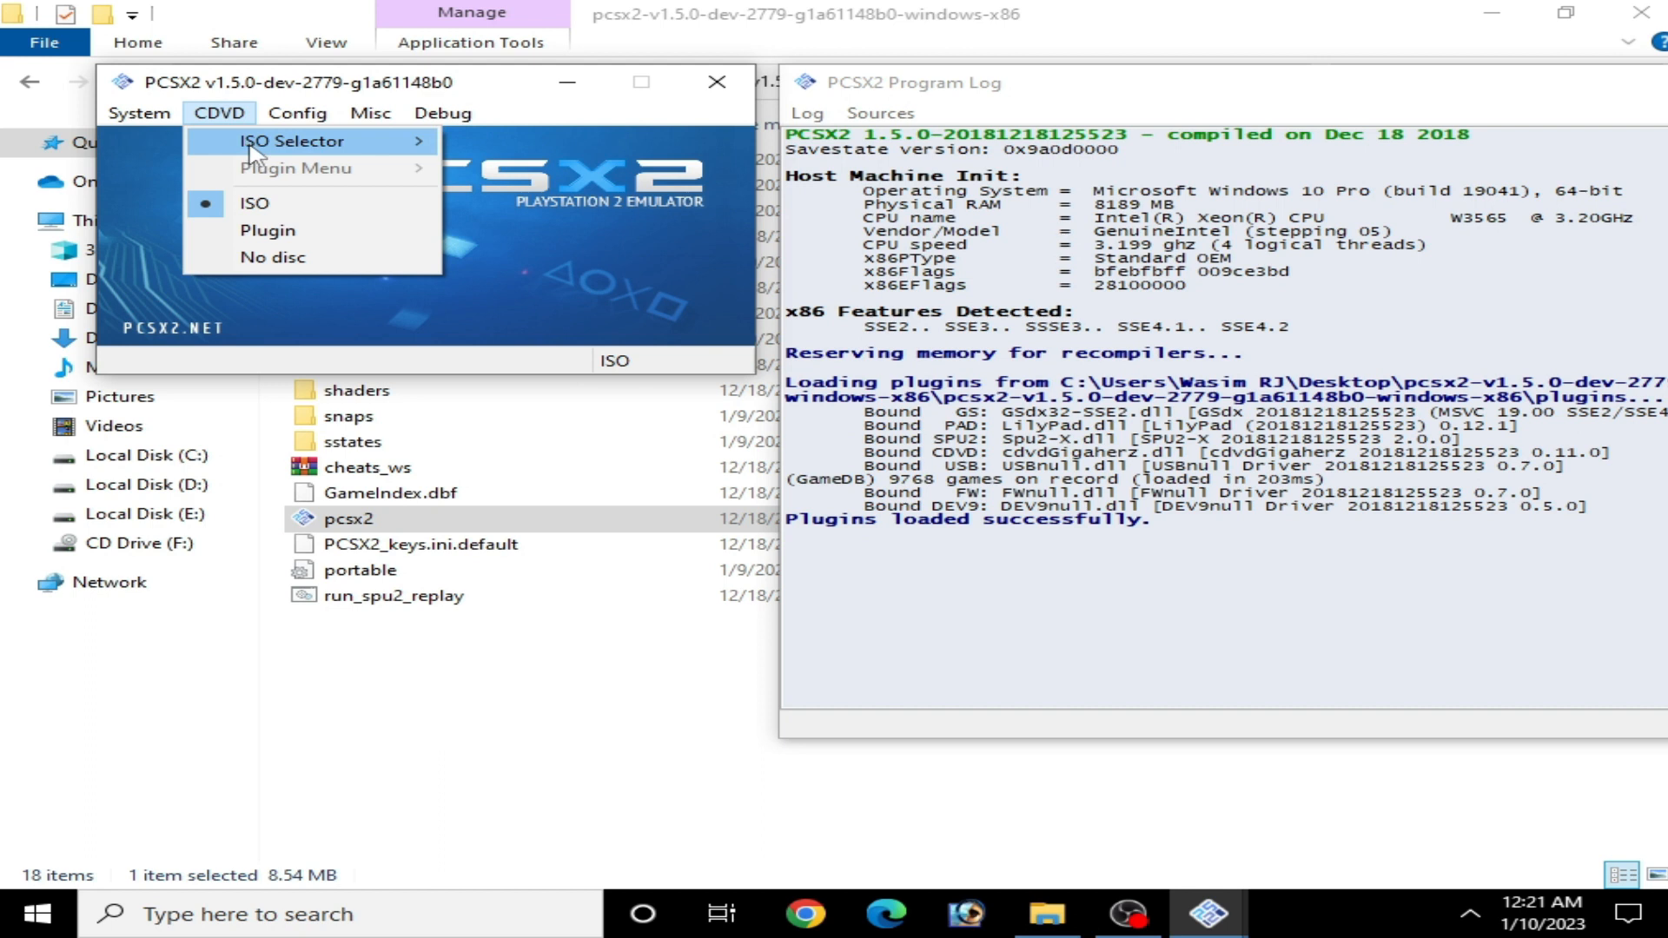